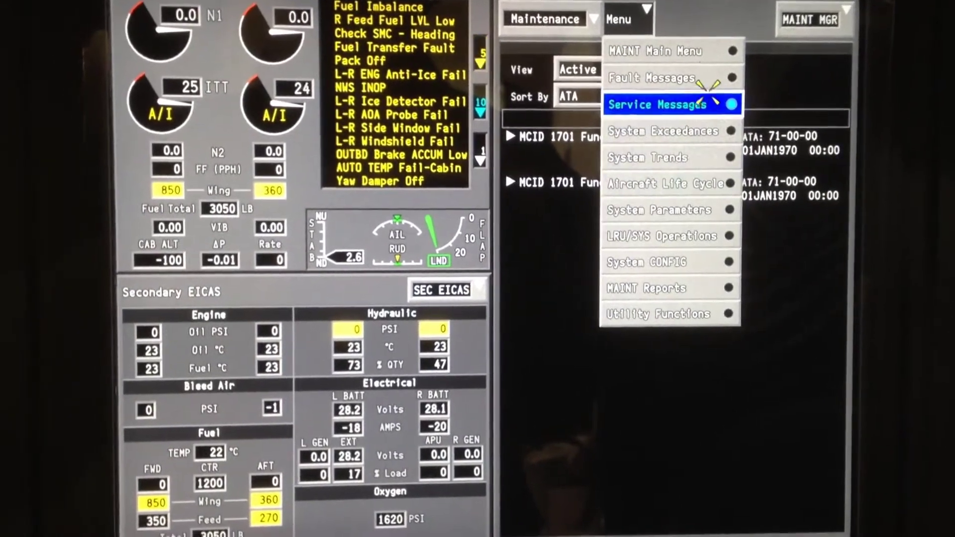
Step: Show the active Fault Messages list and advance to page 002 of 002
click(650, 77)
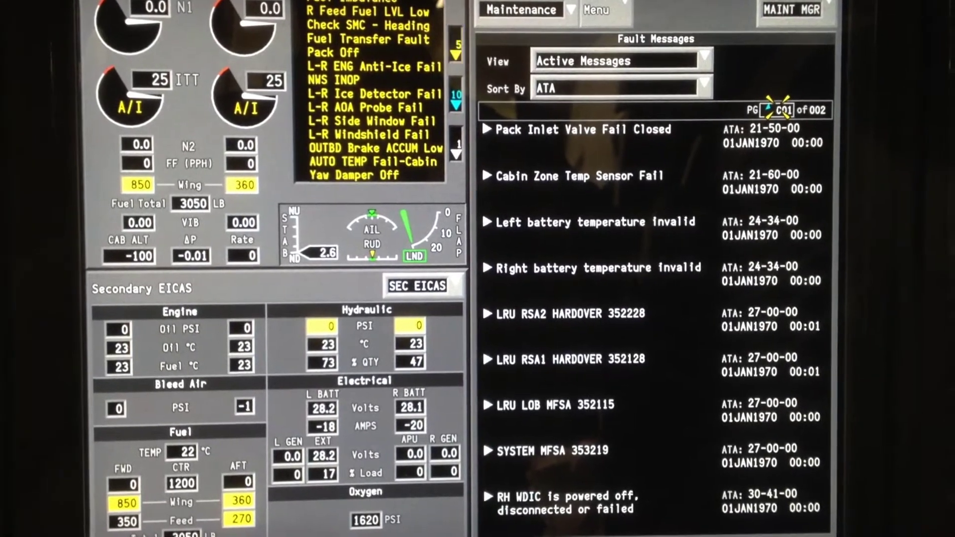
click(786, 110)
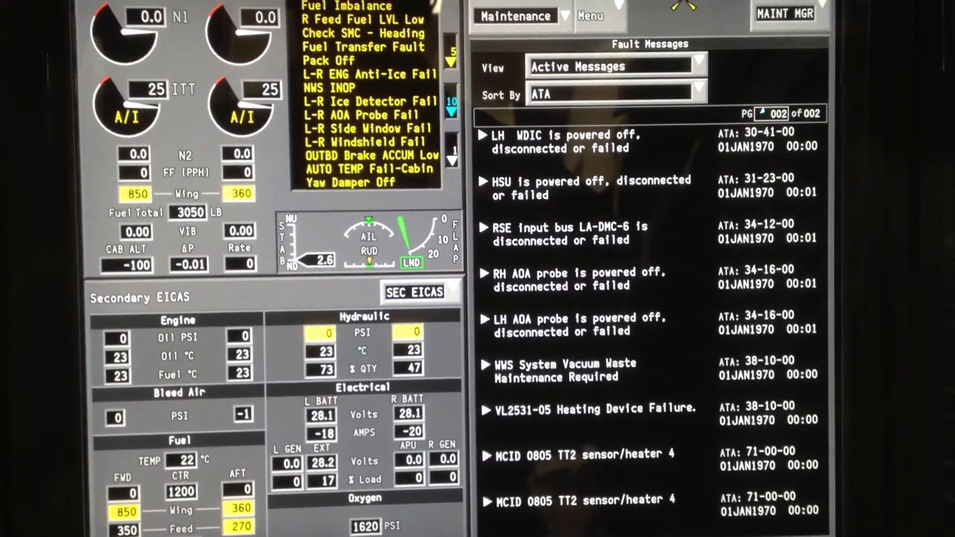
click(594, 17)
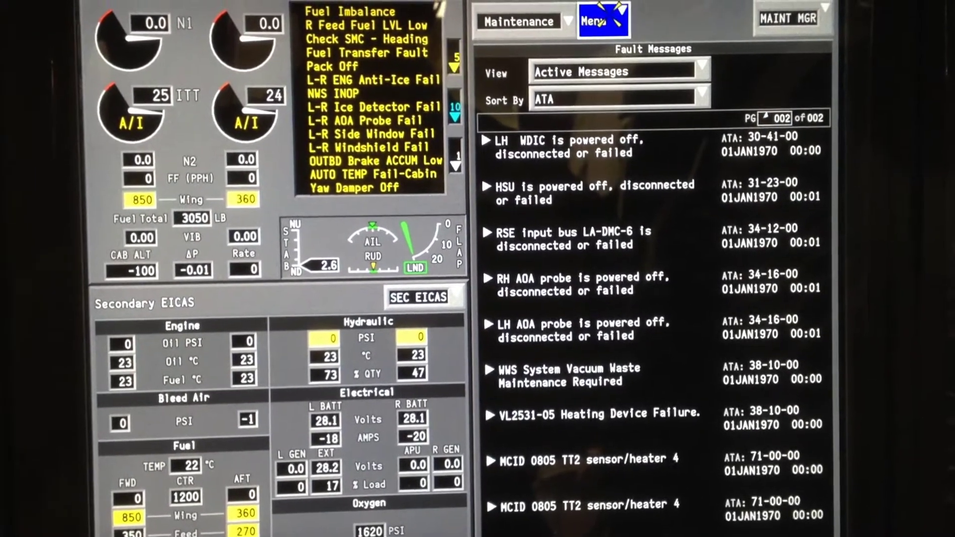
Step: Show the Service Messages page listing the two active MCID 1701 functional status clear entries
click(603, 20)
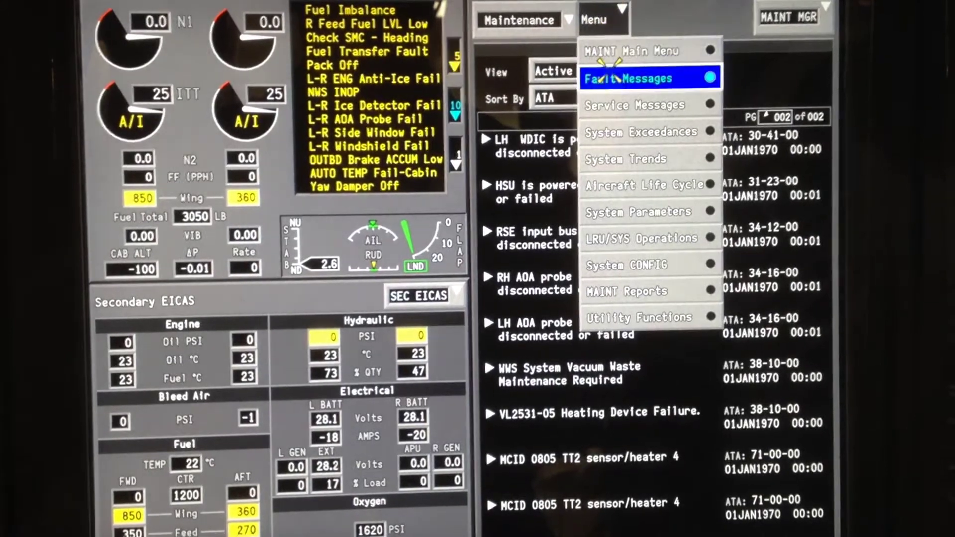
click(636, 105)
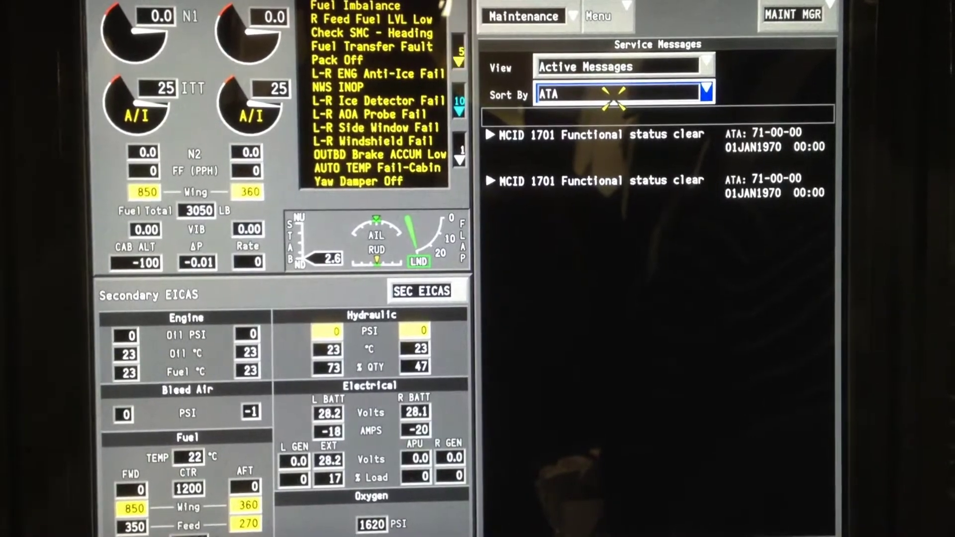
click(600, 17)
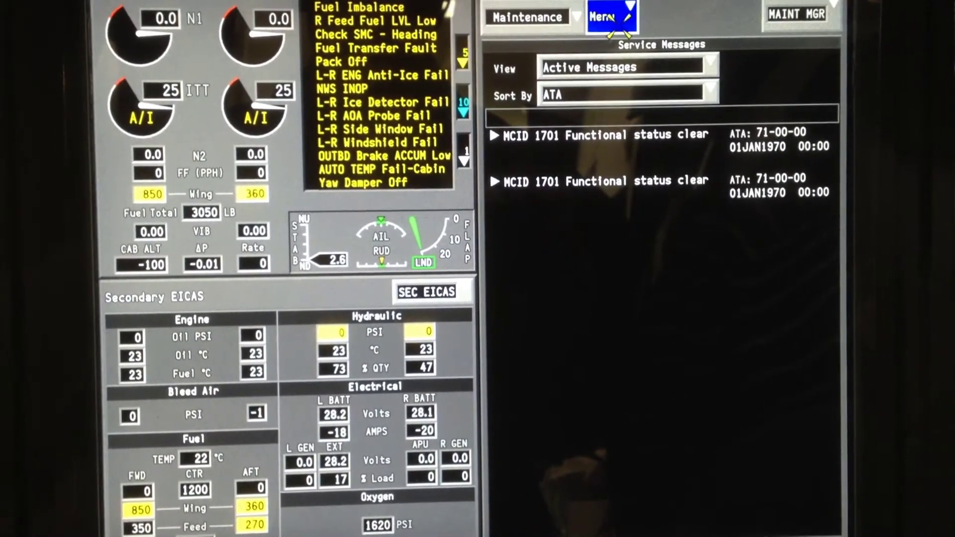
Step: Display the System Parameters page with the Right Engine Chan A group selected
click(608, 17)
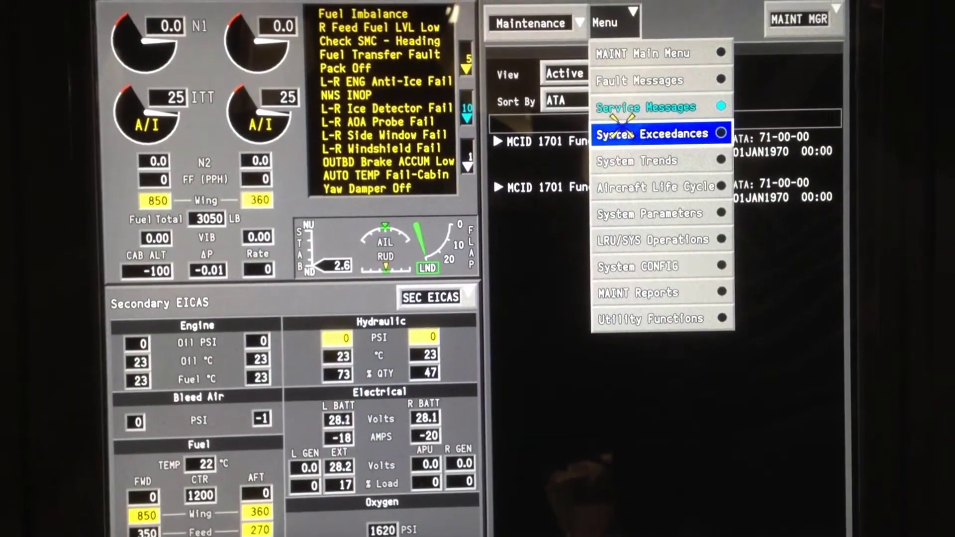
click(649, 213)
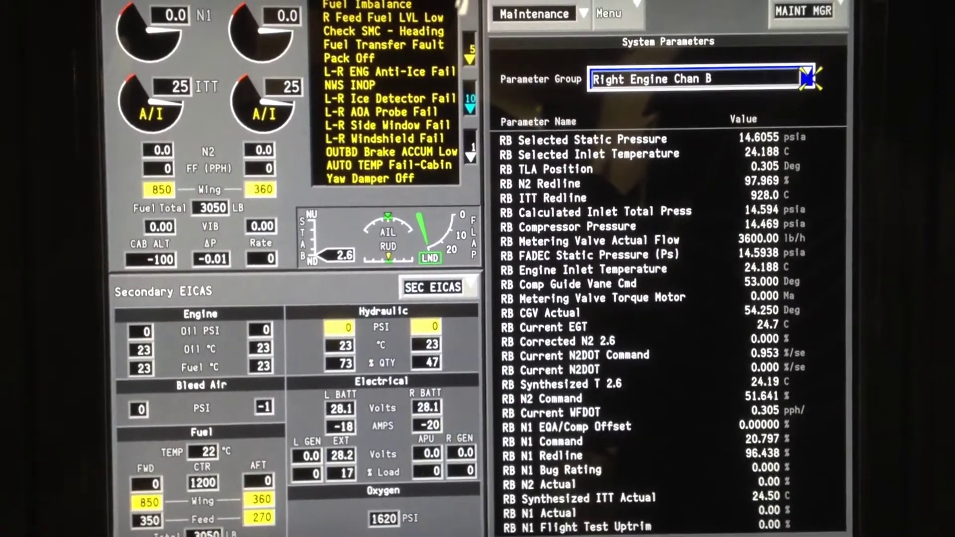
click(808, 78)
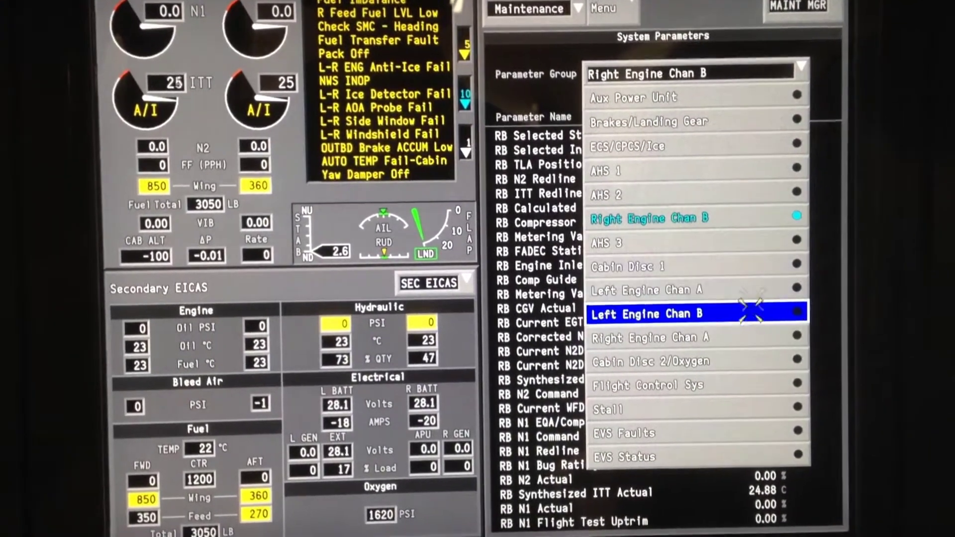
click(650, 337)
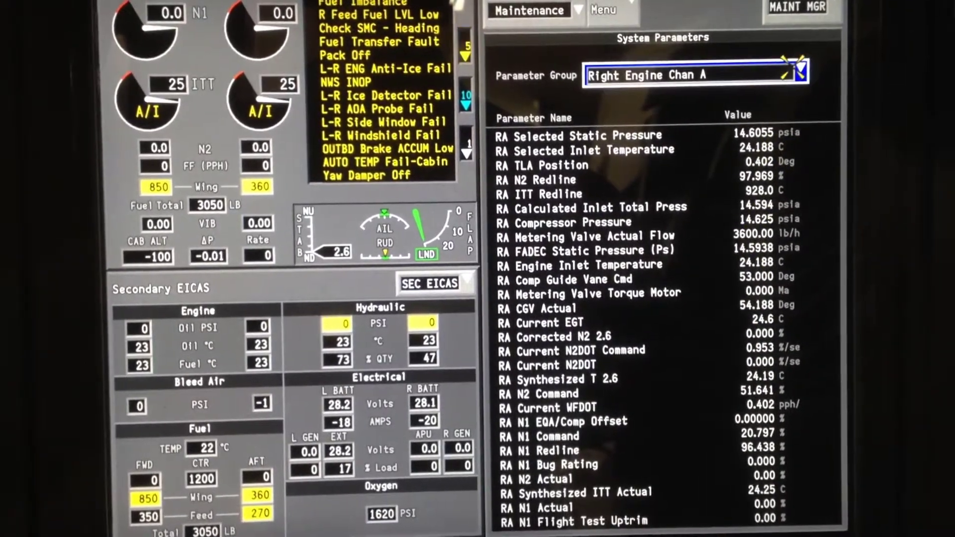
Step: Select Left Engine Chan A, then Left Engine Chan B as the parameter group
click(796, 74)
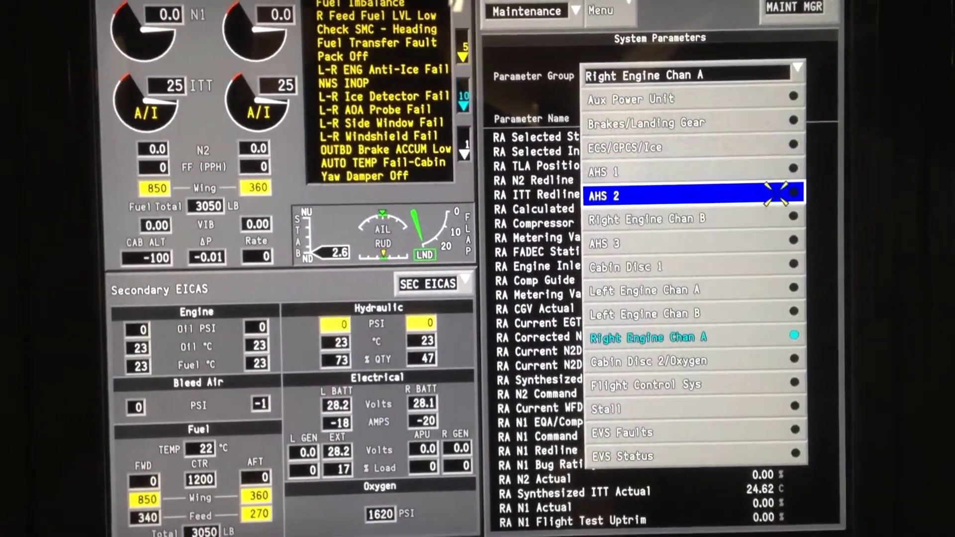
click(669, 286)
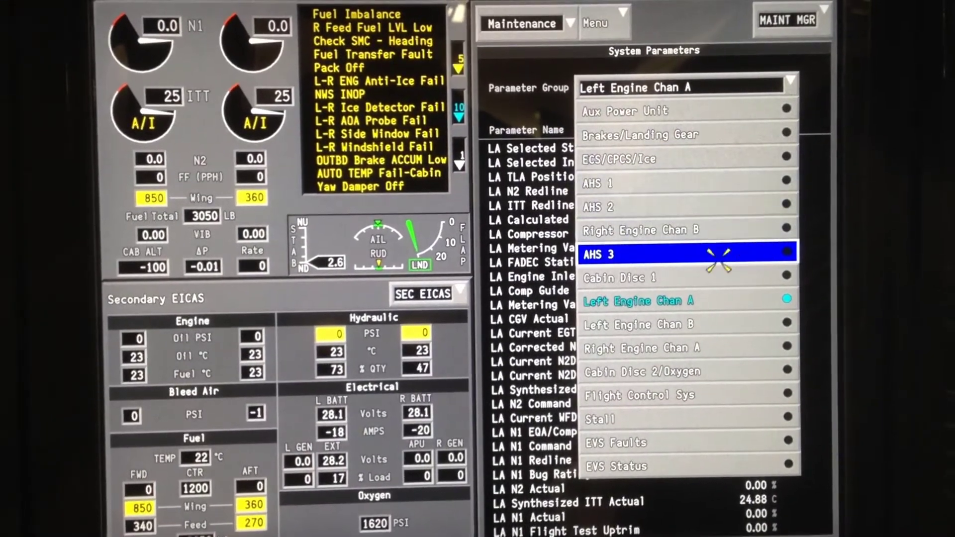
click(637, 323)
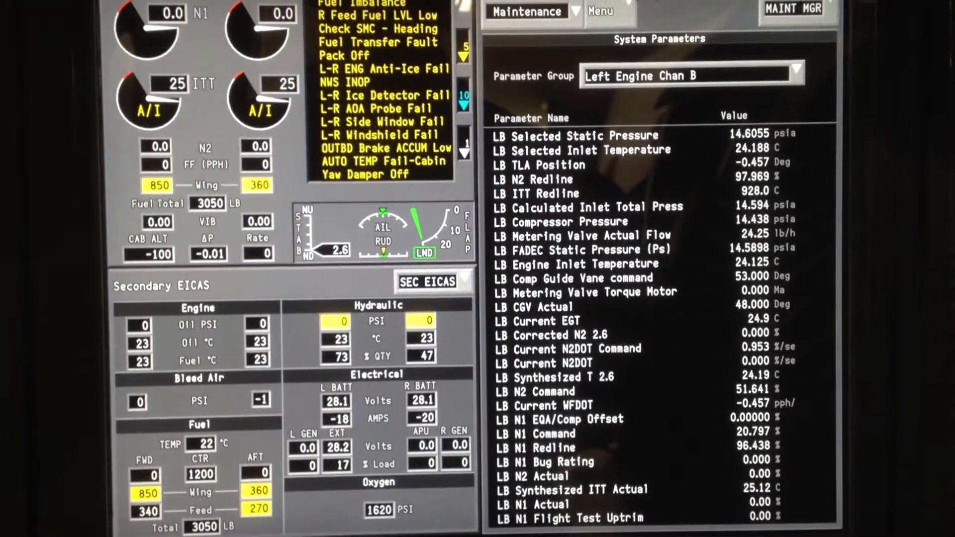
click(603, 11)
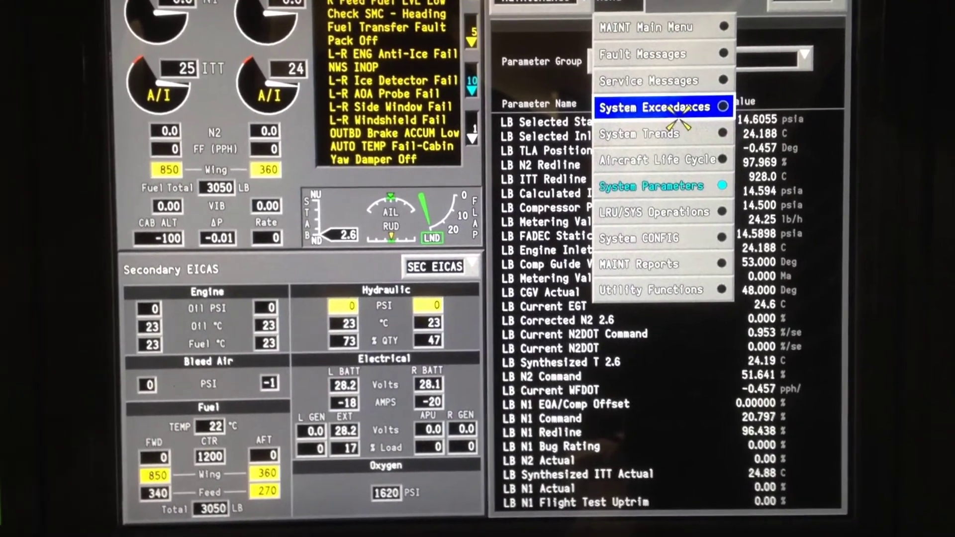
Step: View the System Exceedances page, then return to the MAINT Main Menu
click(657, 107)
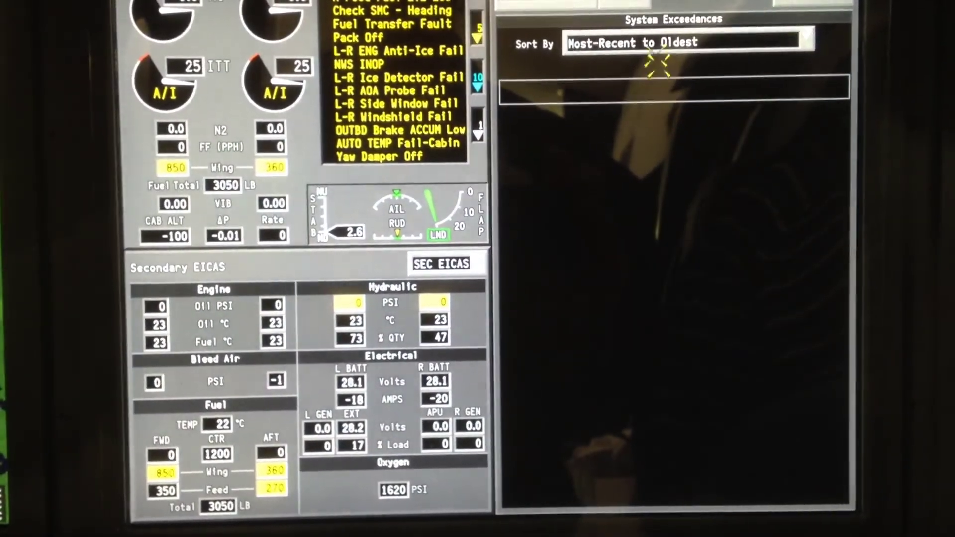
click(670, 43)
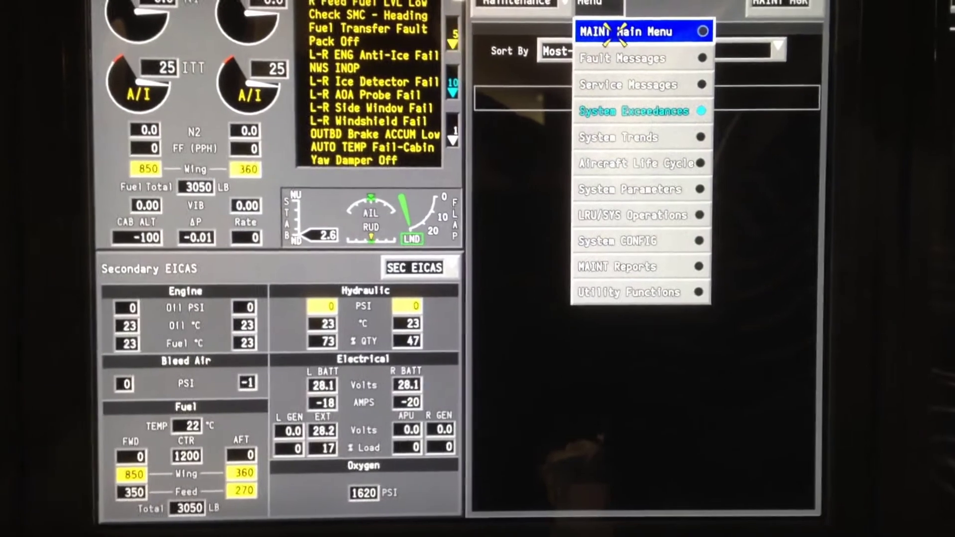
click(621, 31)
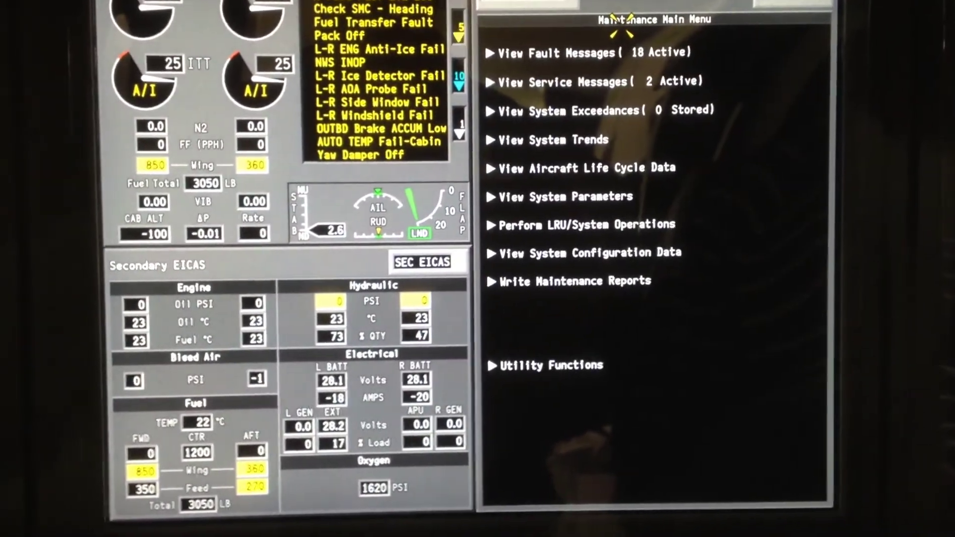